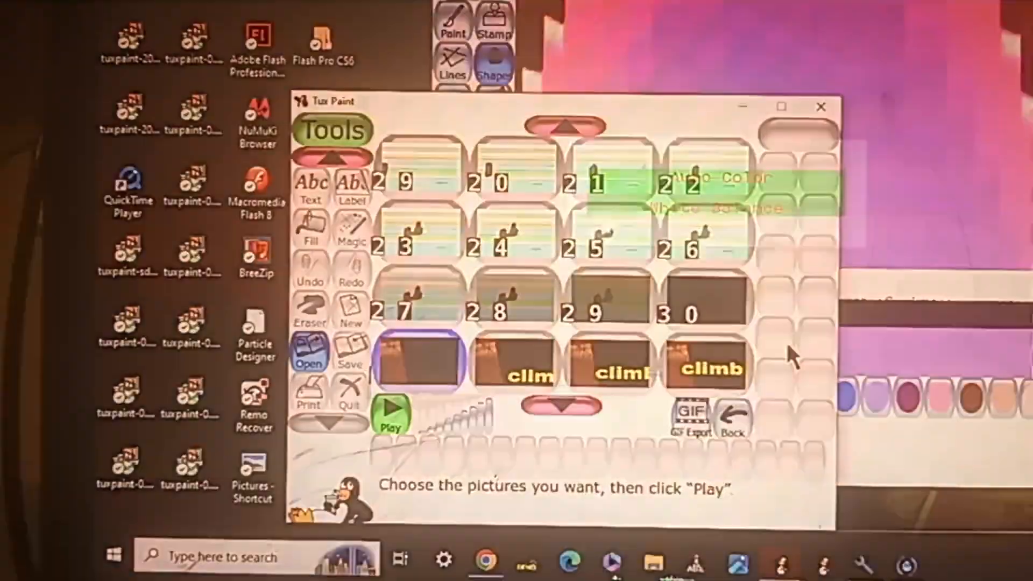
Play the slideshow of saved pictures full-window, leaving it on the brown hand-like drawing
left_click(389, 419)
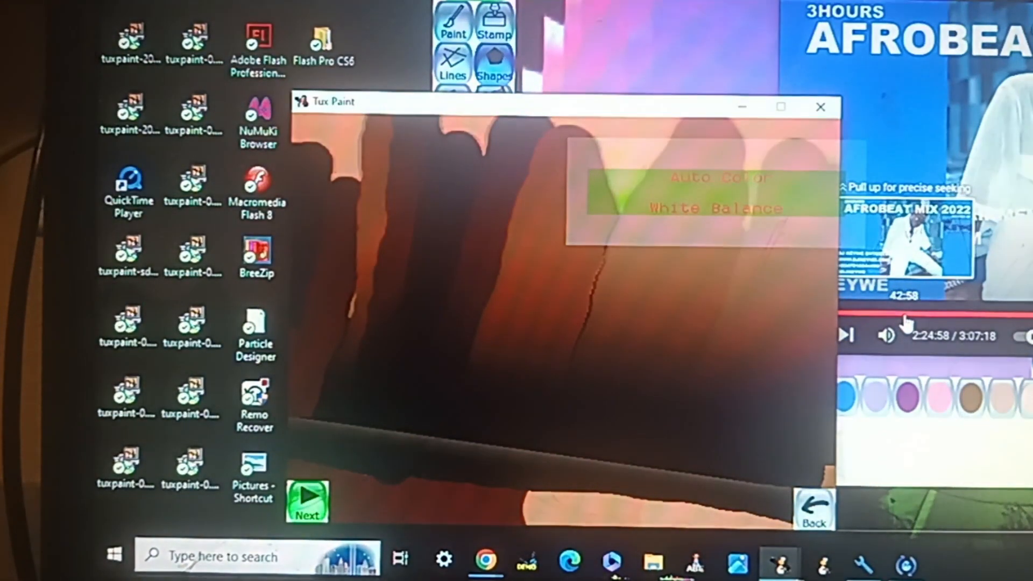
left_click(903, 313)
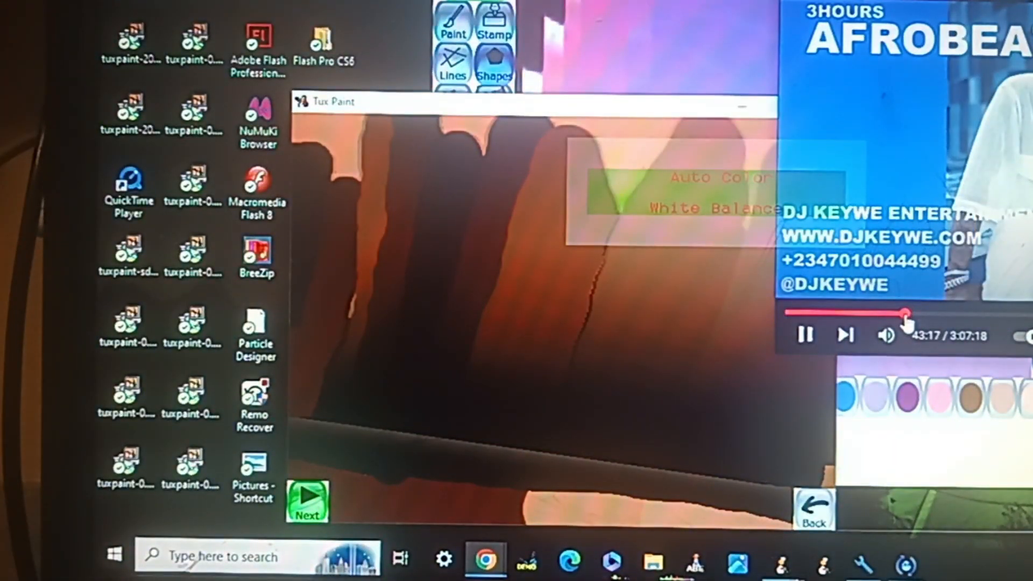